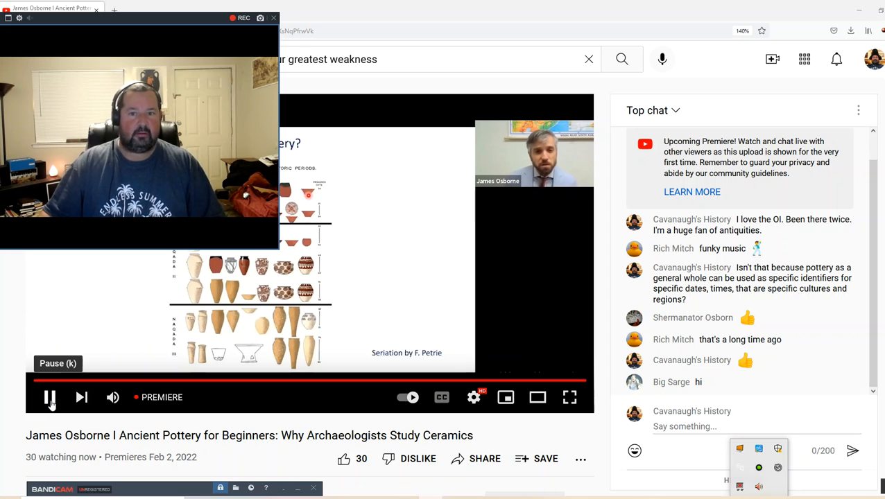
- Pause the Ancient Pottery for Beginners premiere on the pottery seriation slide
left_click(50, 397)
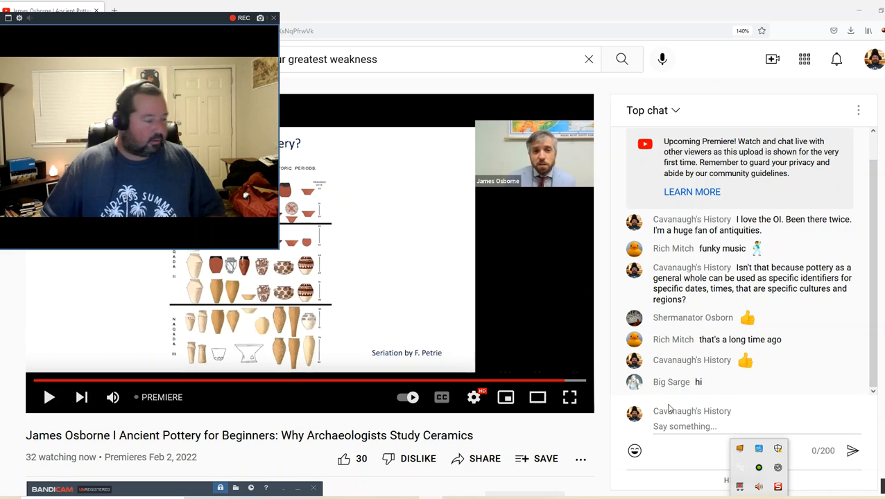
mouse_move(718, 400)
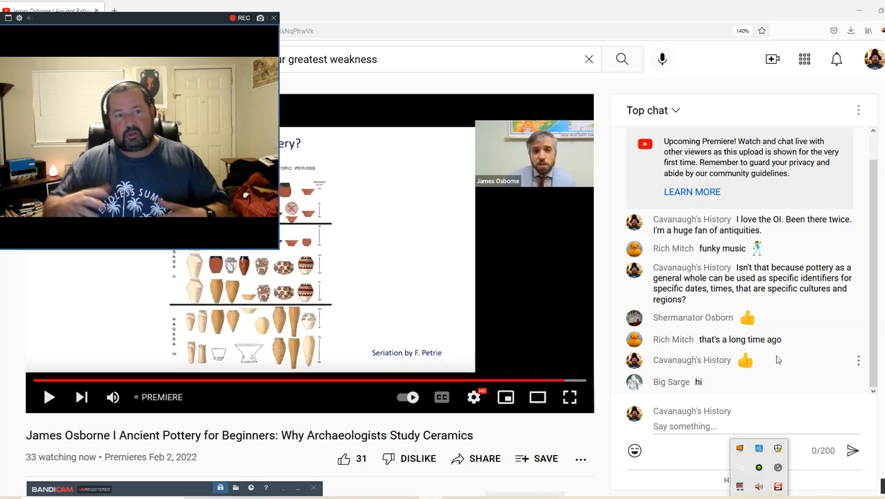
mouse_move(835, 352)
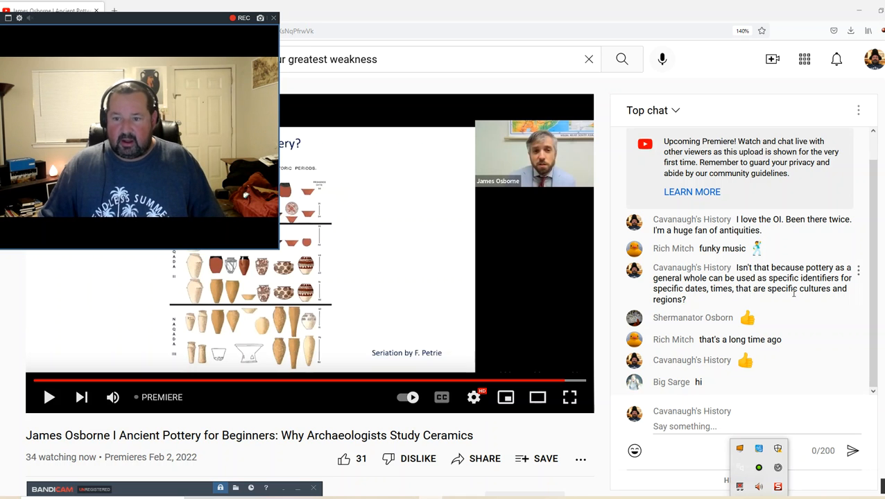
mouse_move(817, 306)
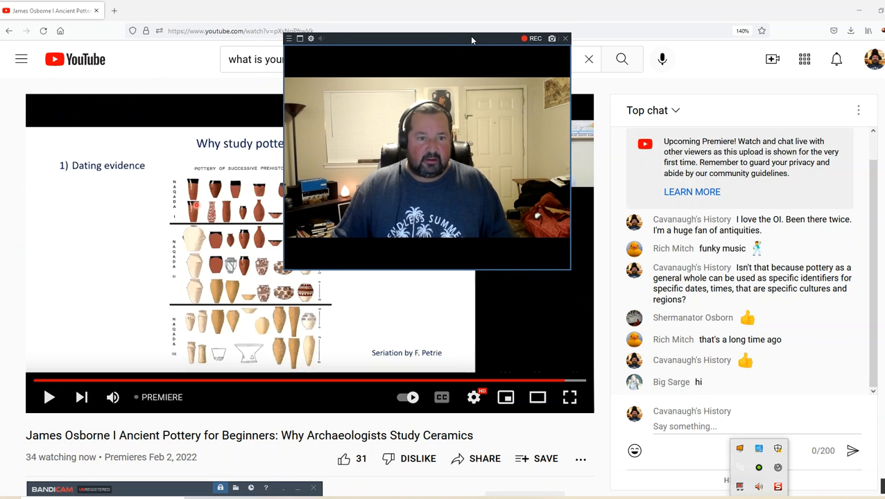
mouse_move(379, 67)
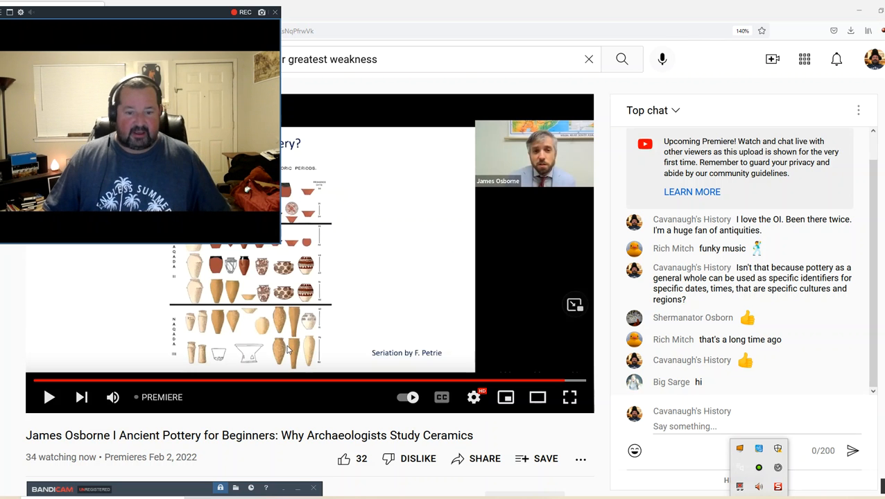
mouse_move(407, 458)
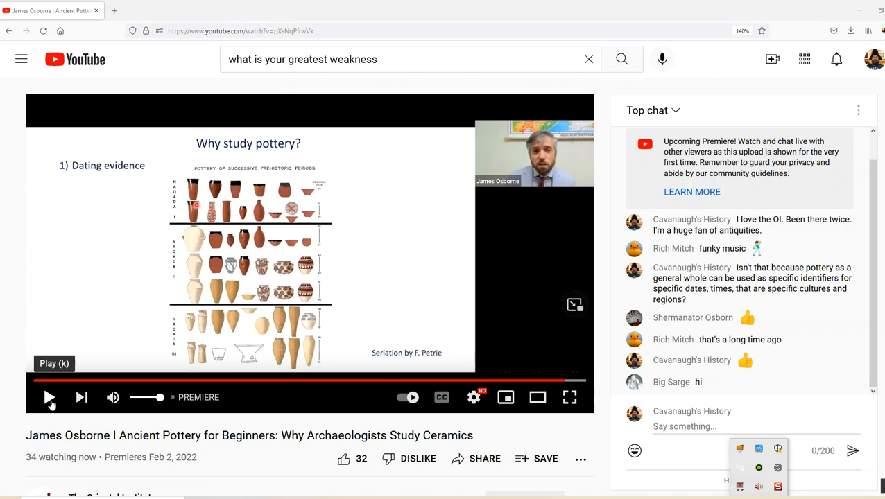
- Resume the premiere on the 'Why study pottery?' dating-evidence slide
left_click(50, 397)
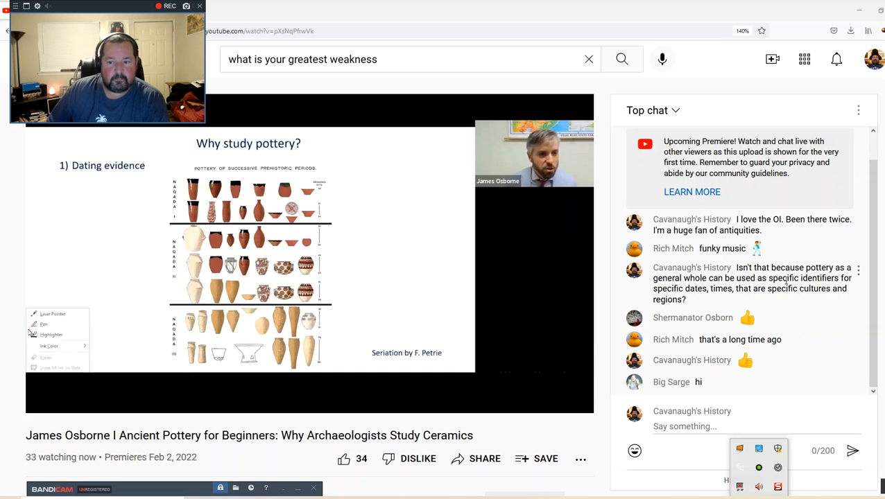
left_click(53, 313)
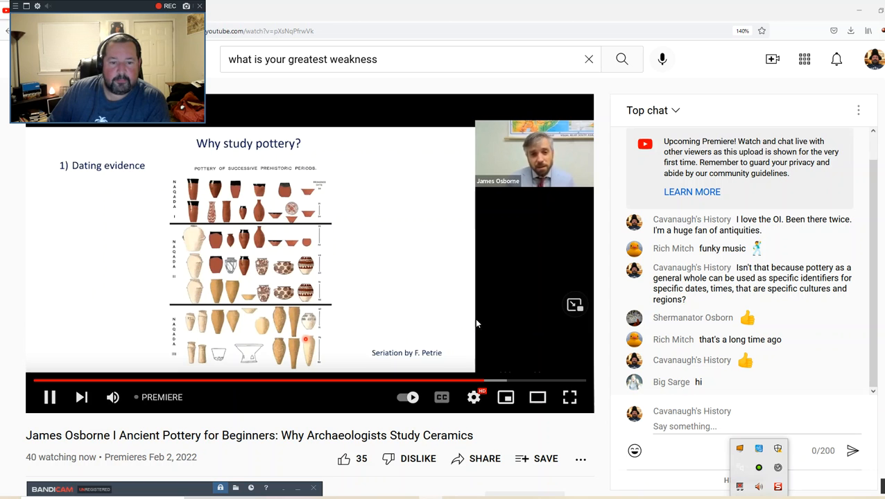
mouse_move(308, 317)
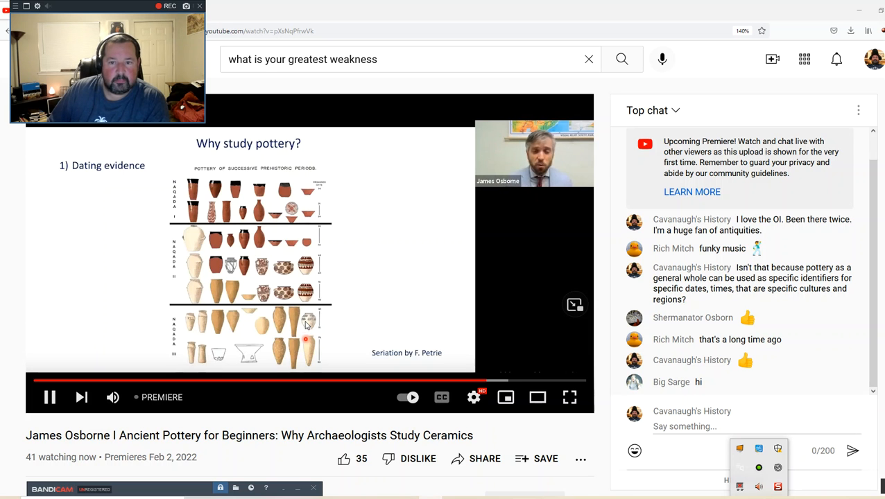
mouse_move(44, 319)
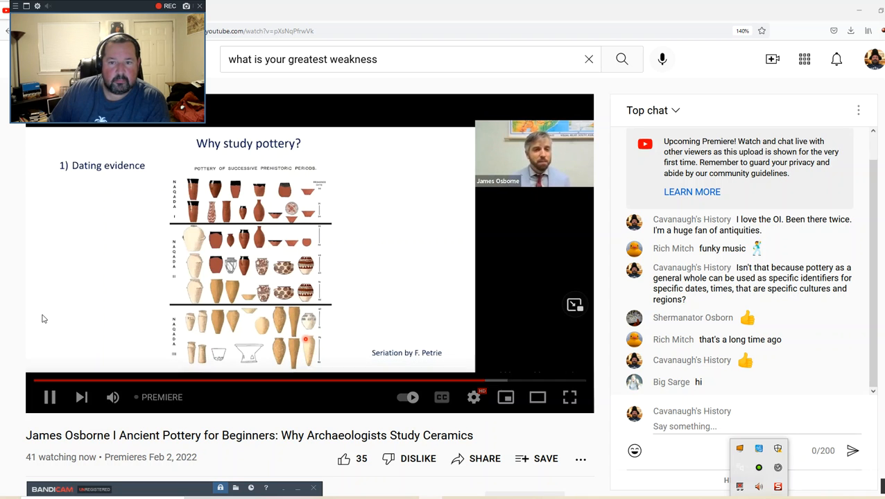
mouse_move(152, 327)
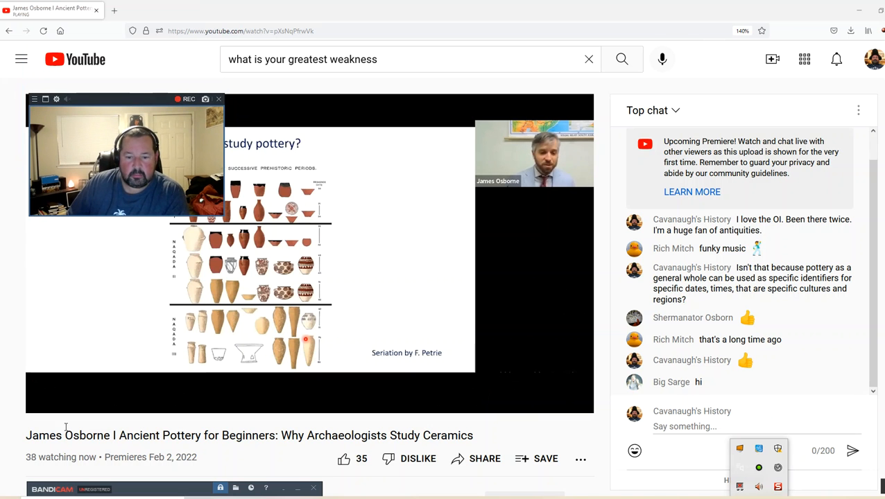
left_click(308, 249)
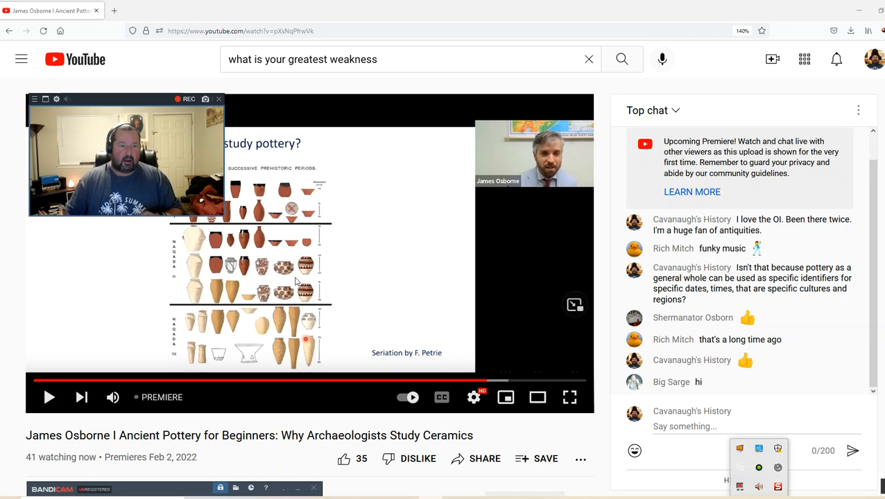
mouse_move(495, 344)
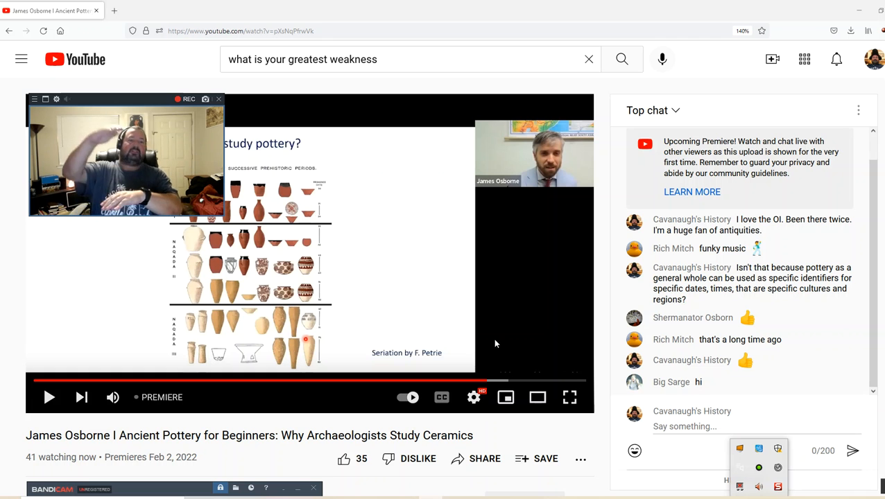
mouse_move(108, 382)
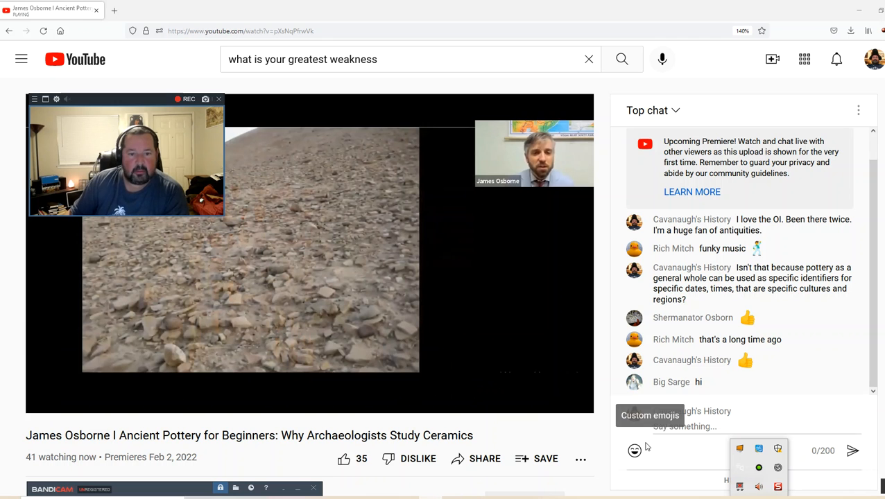
mouse_move(329, 305)
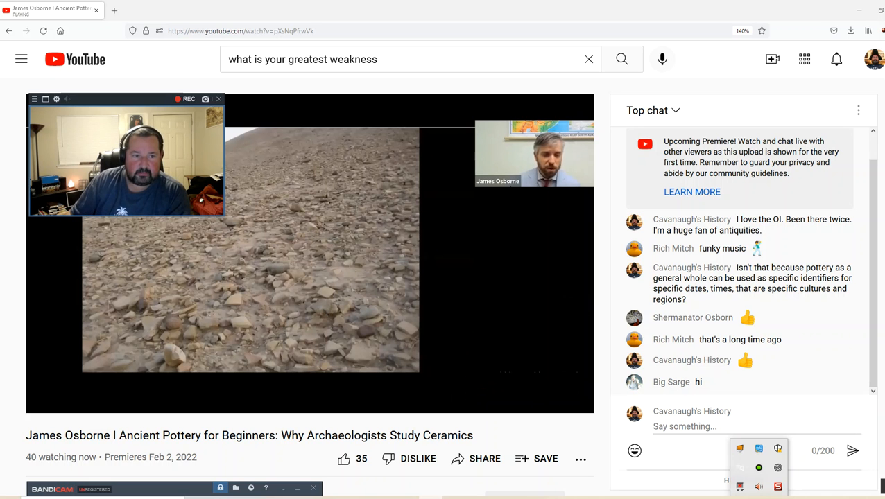
mouse_move(381, 312)
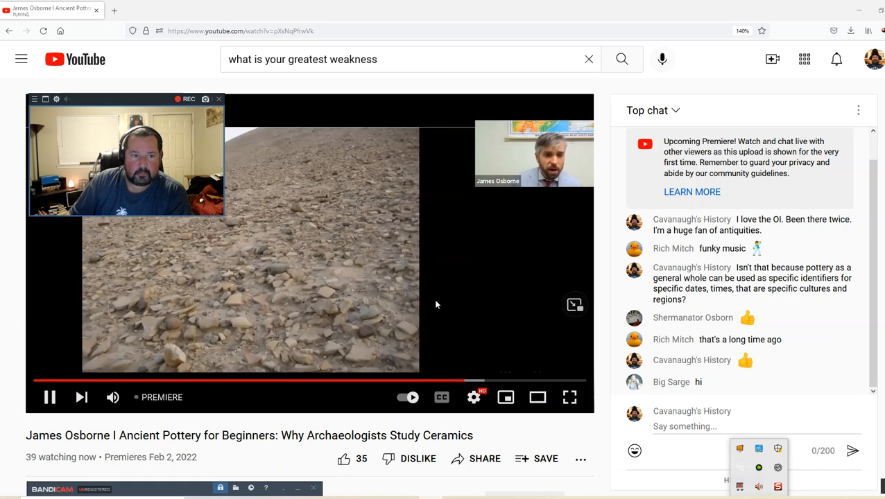
mouse_move(438, 309)
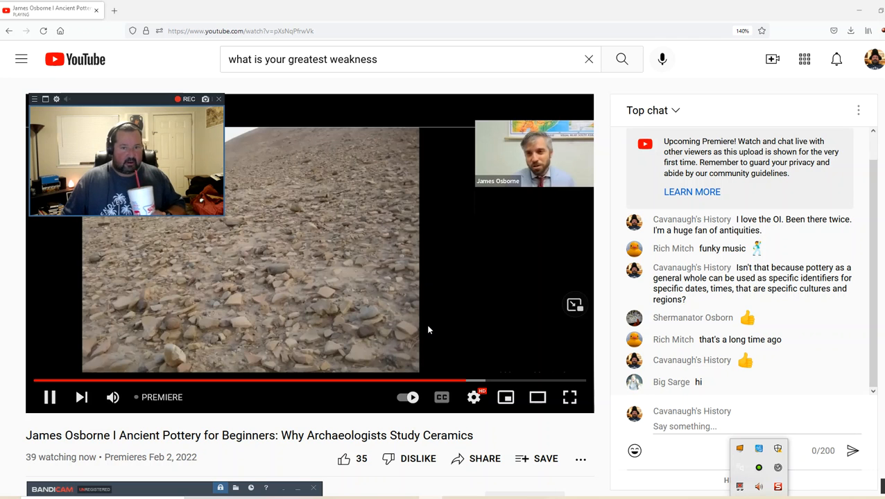
mouse_move(410, 321)
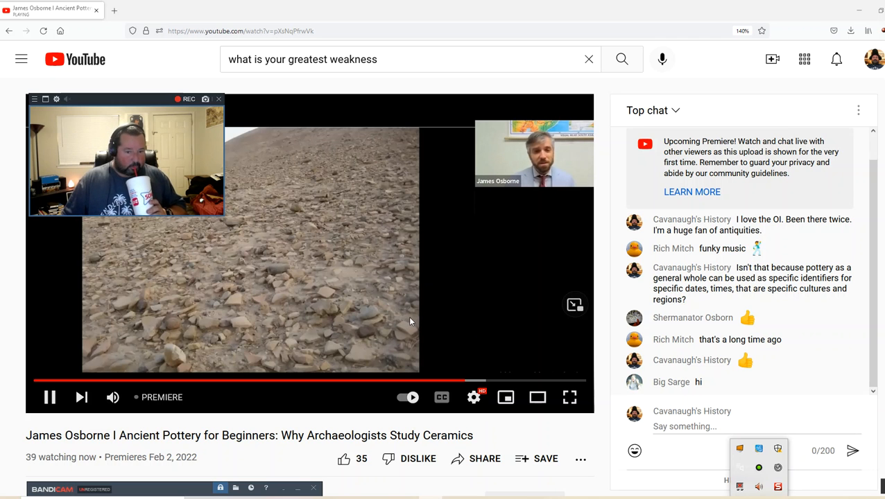
mouse_move(385, 318)
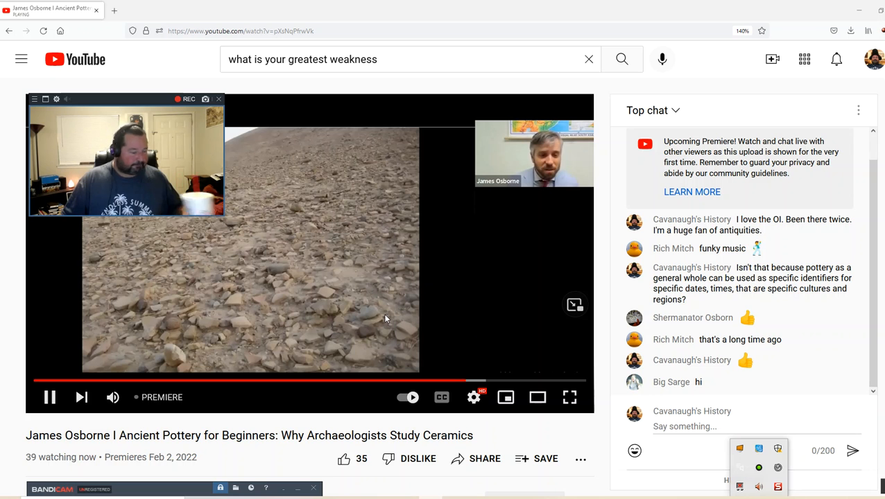
mouse_move(458, 321)
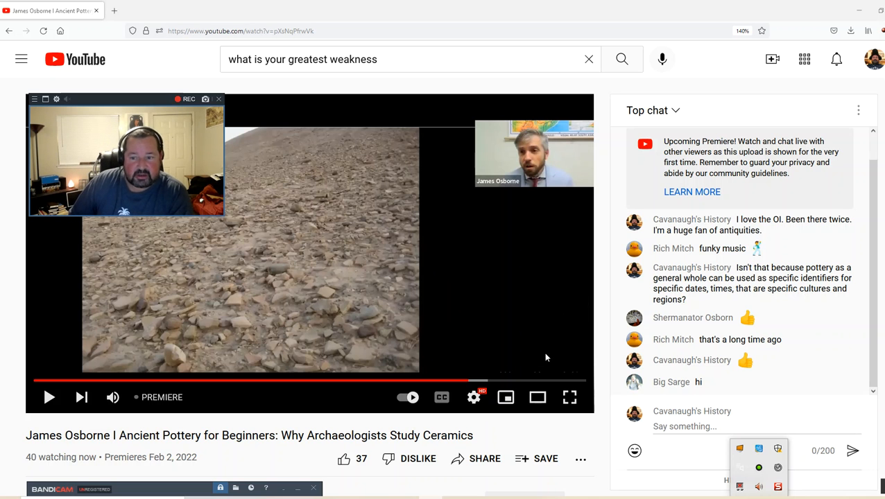
mouse_move(565, 355)
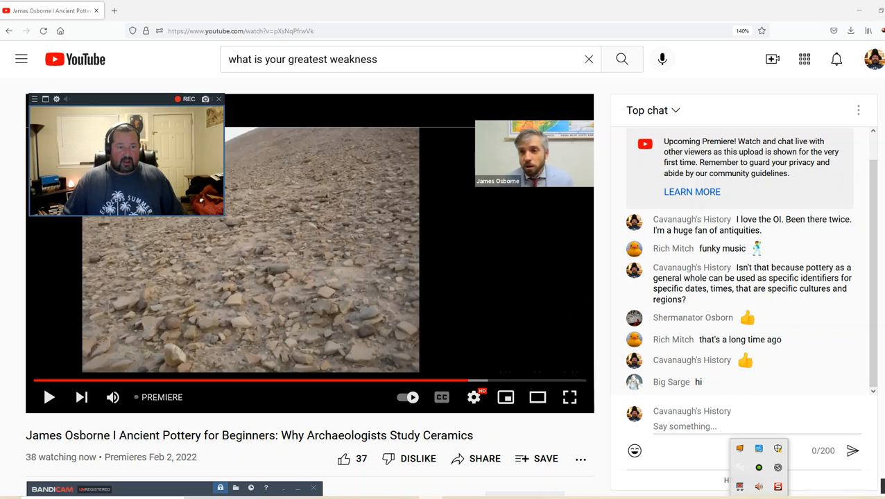
mouse_move(784, 380)
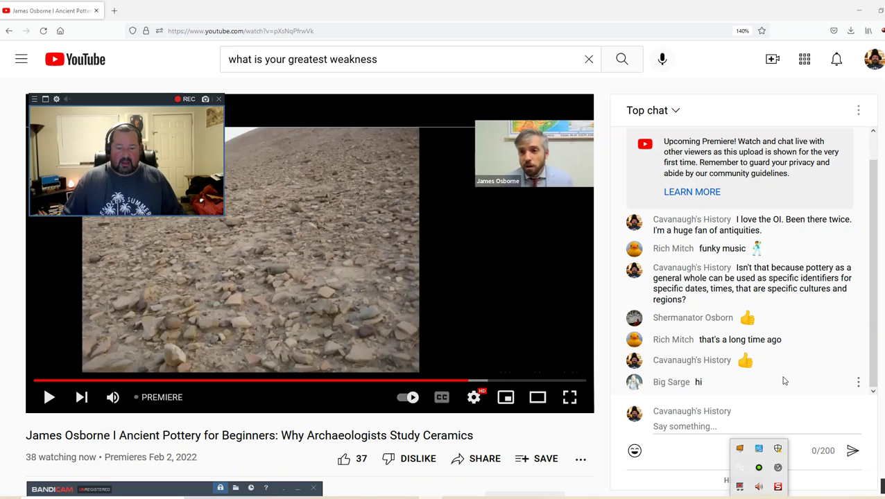
mouse_move(543, 486)
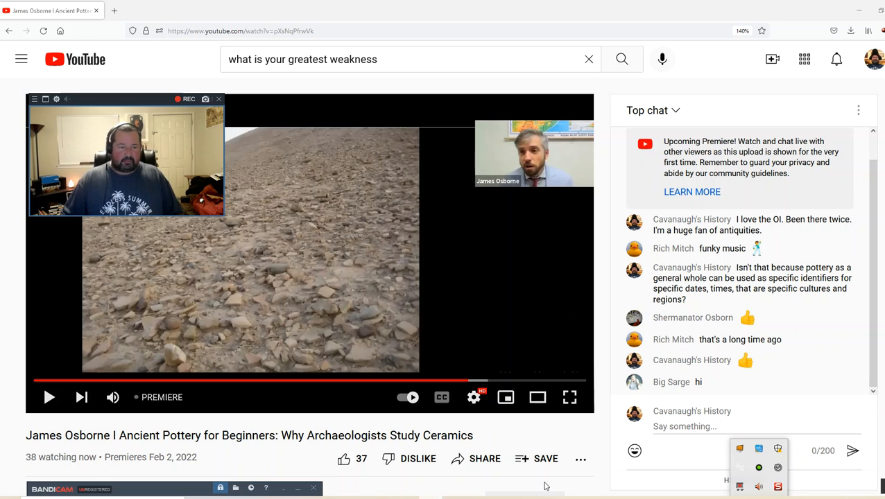